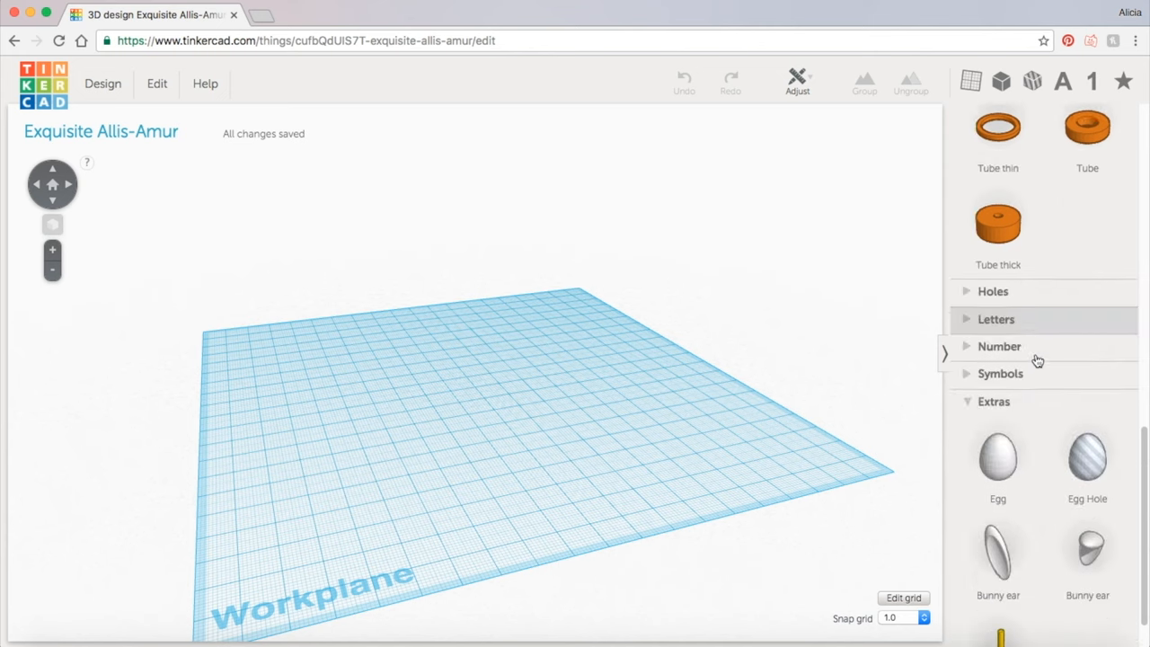
Drop an Egg from the Extras shapes onto the workplane and lift it 14.67 mm.
scroll("down", 3)
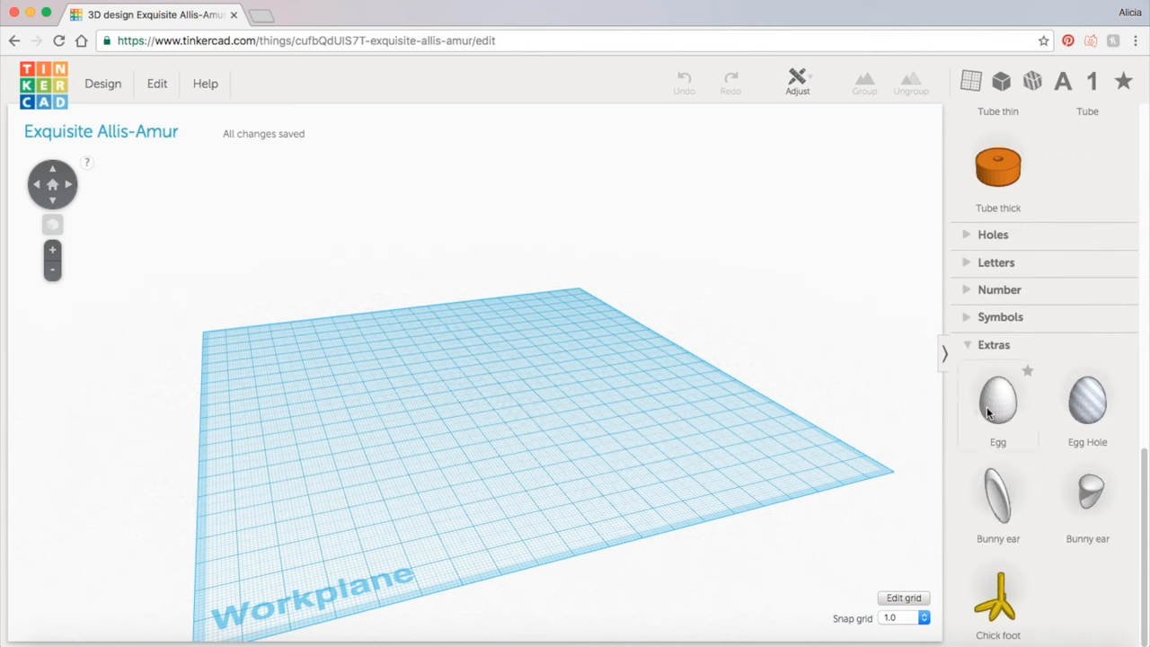
left_click(997, 405)
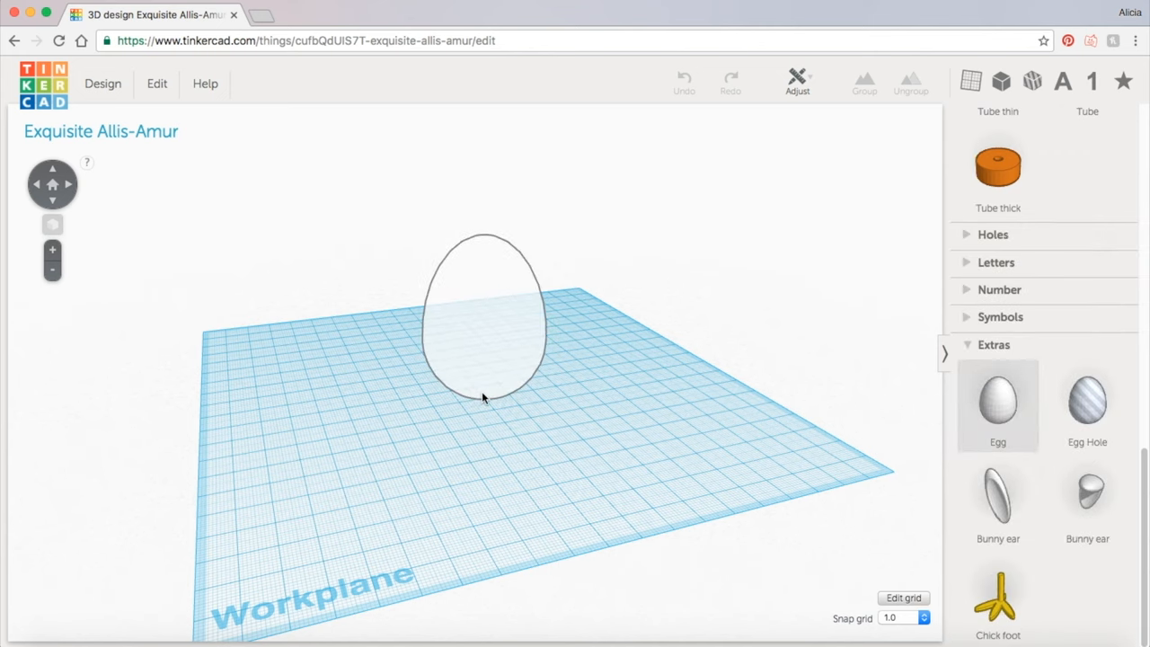
left_click(998, 404)
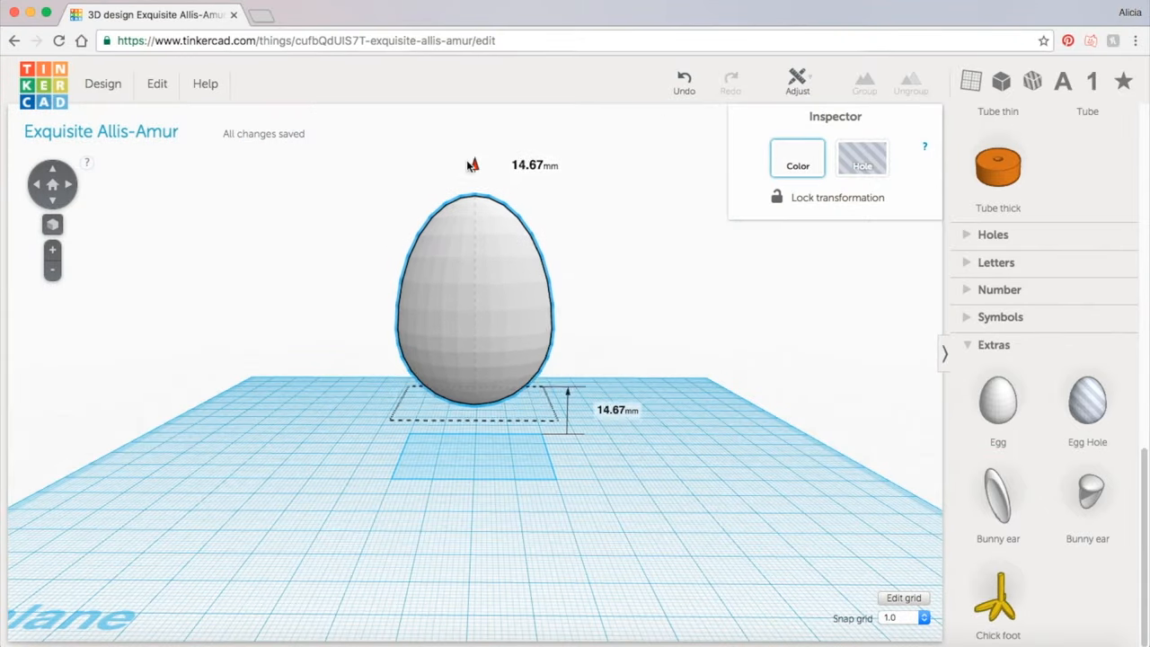
Place a Chick foot under the egg, duplicate it and space the two feet apart.
left_click_drag(474, 306, 474, 252)
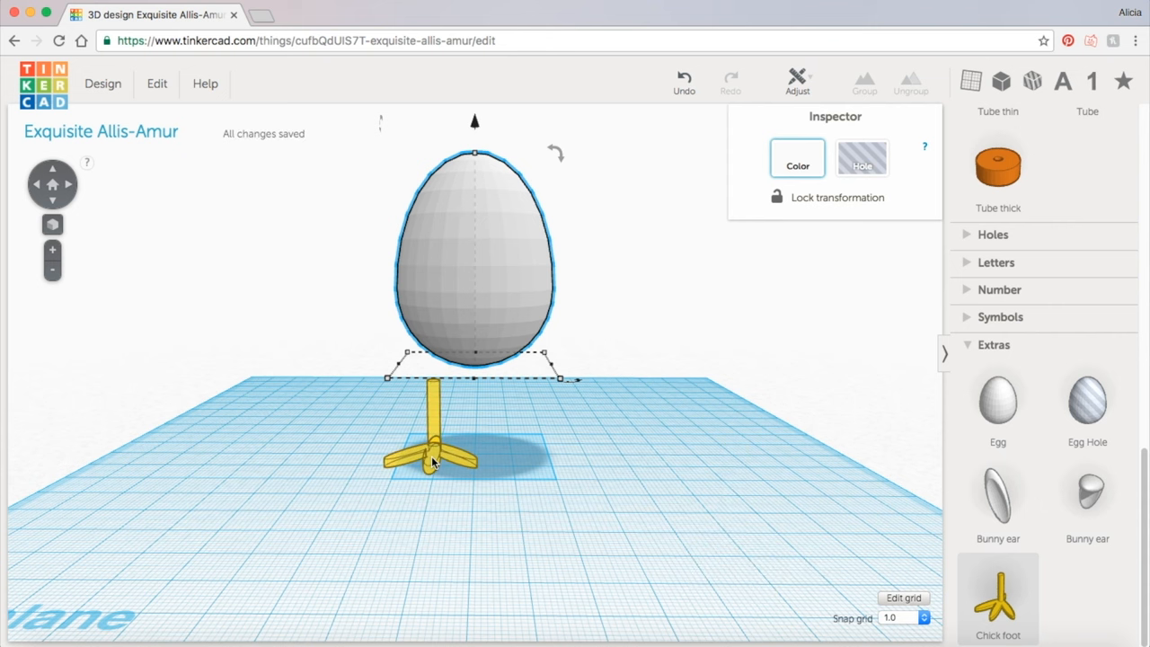
left_click(439, 460)
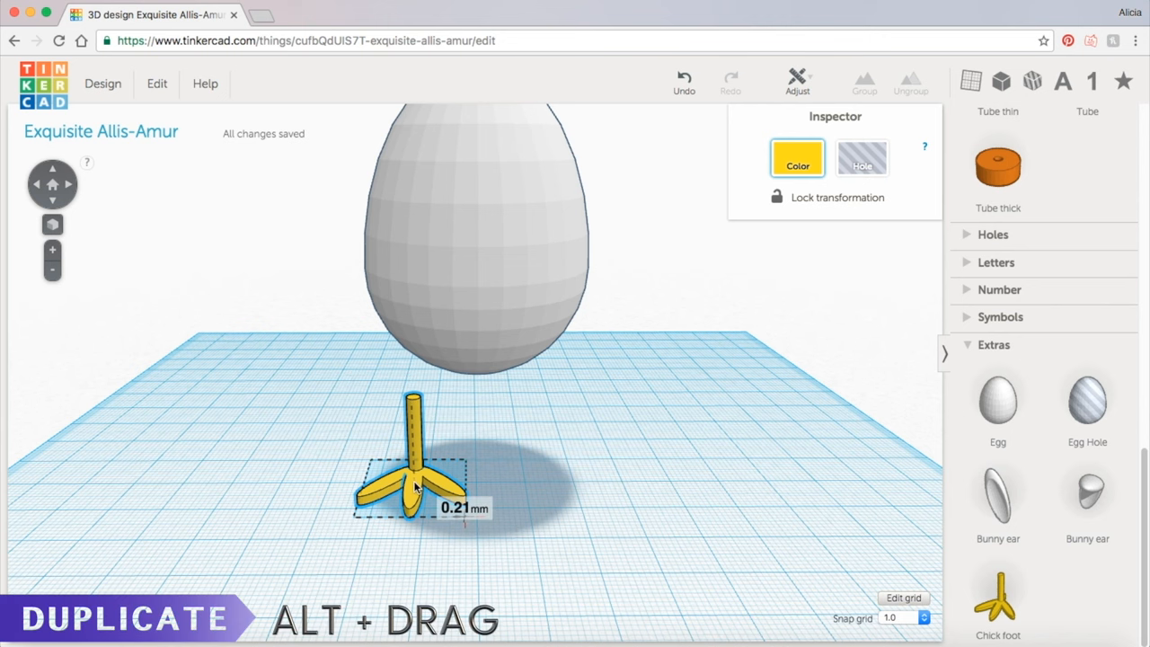
left_click_drag(413, 477, 584, 539)
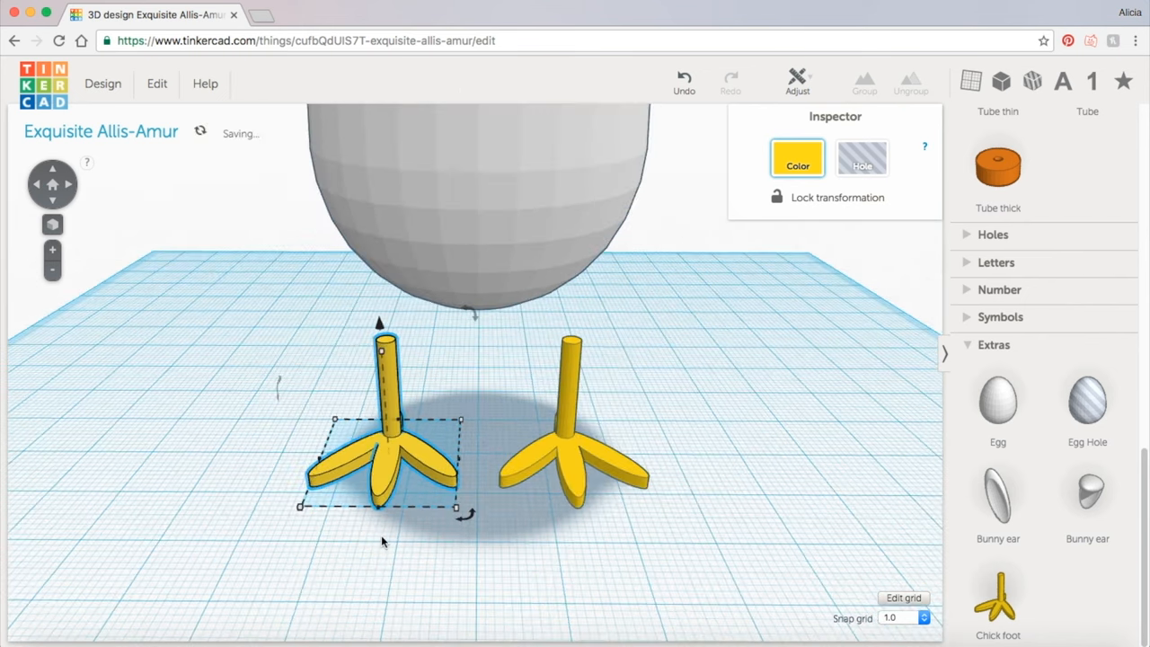
left_click_drag(467, 513, 435, 543)
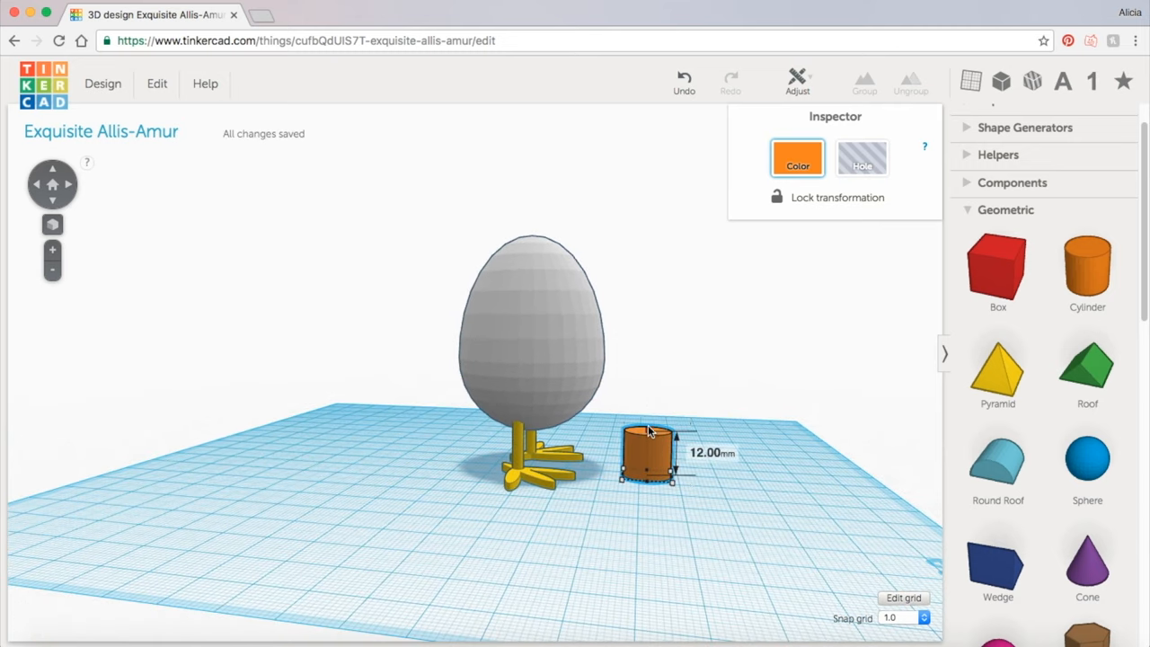
Stretch the cylinder to 30 mm, set it into the egg top and tilt it forward as a neck.
left_click_drag(649, 429, 650, 367)
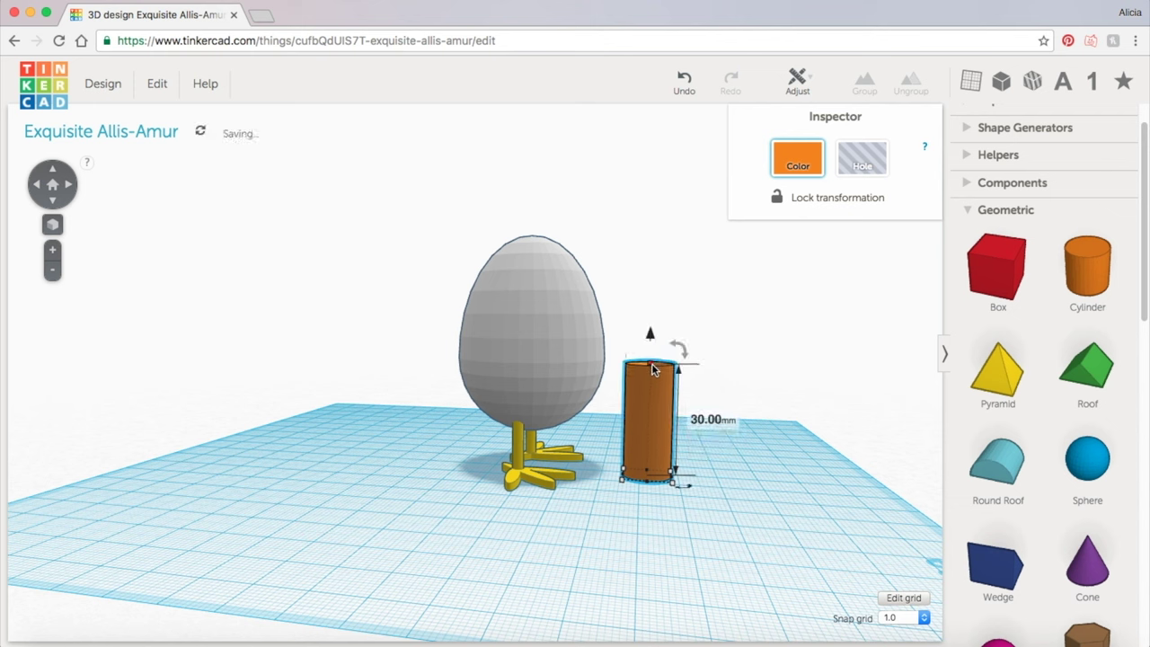
left_click_drag(682, 345, 728, 350)
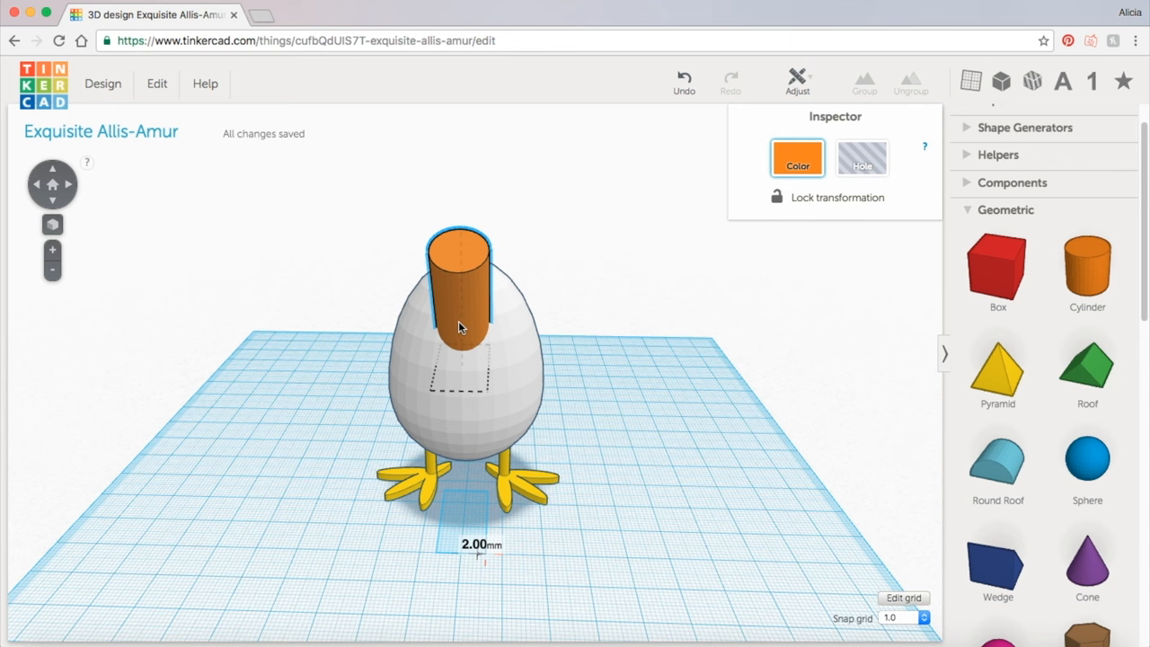
left_click(458, 323)
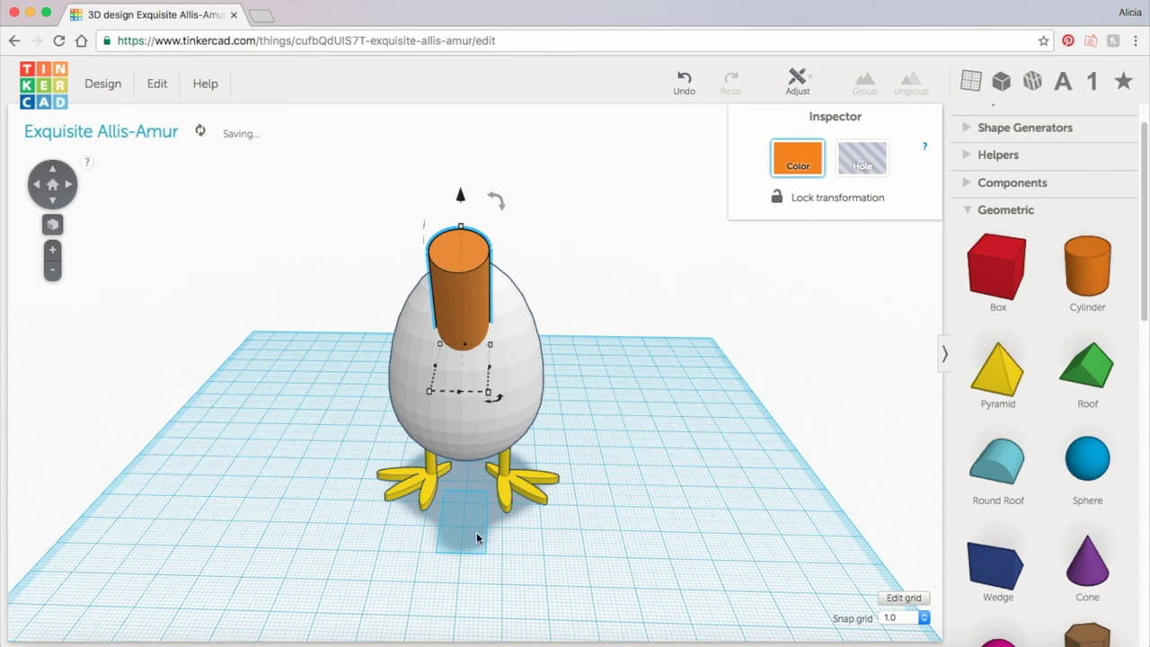
left_click_drag(476, 540, 540, 543)
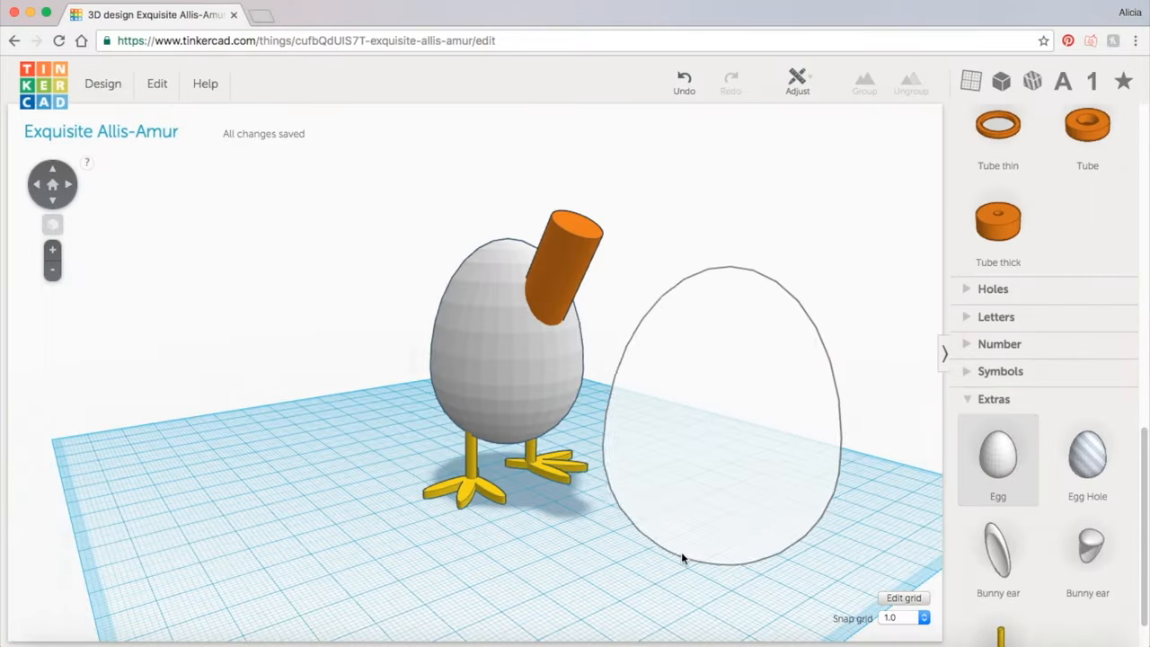
Add a second egg scaled to about 23 mm, rotate it 144° onto the neck, and start colouring the body.
left_click(718, 413)
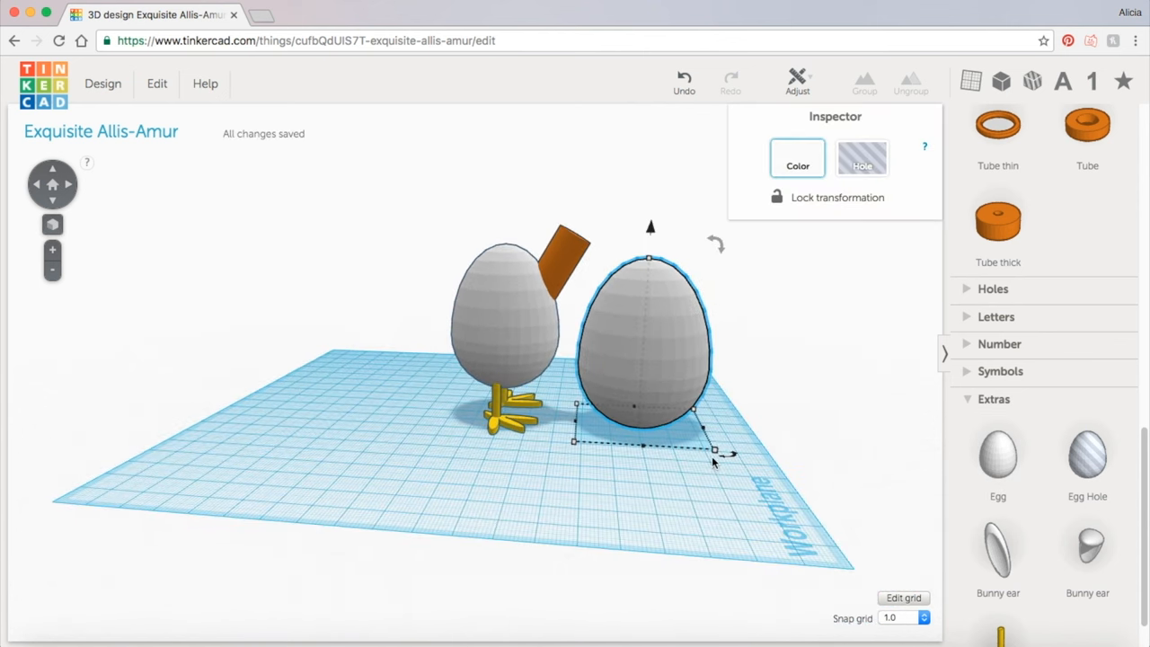
left_click_drag(712, 449, 628, 424)
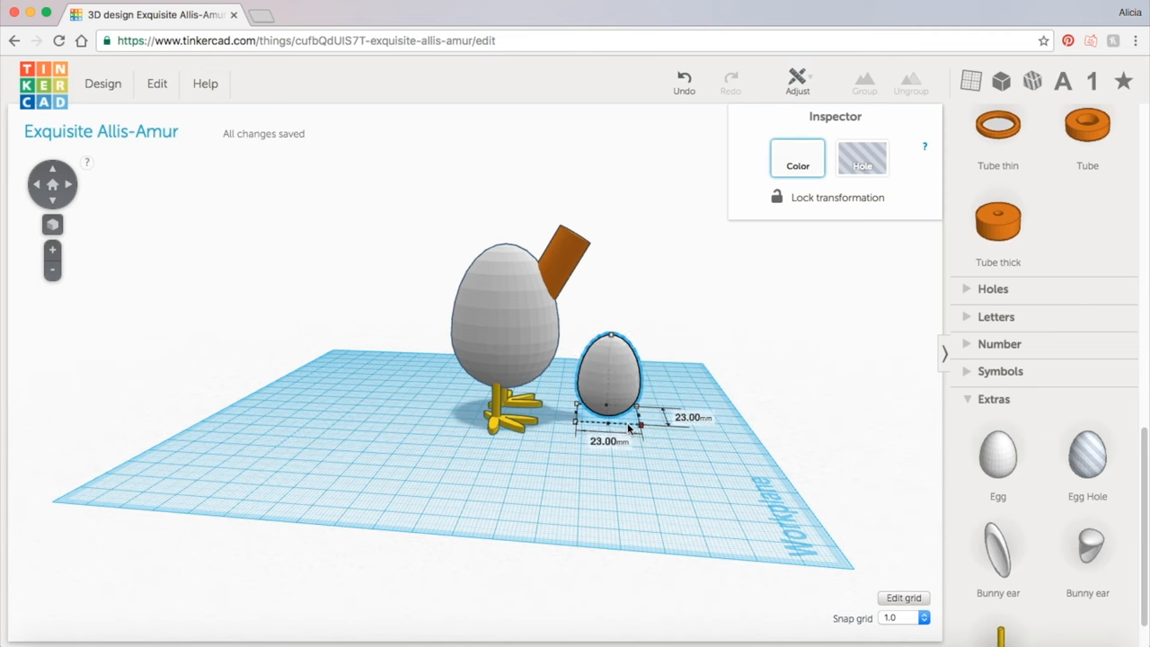
left_click(609, 381)
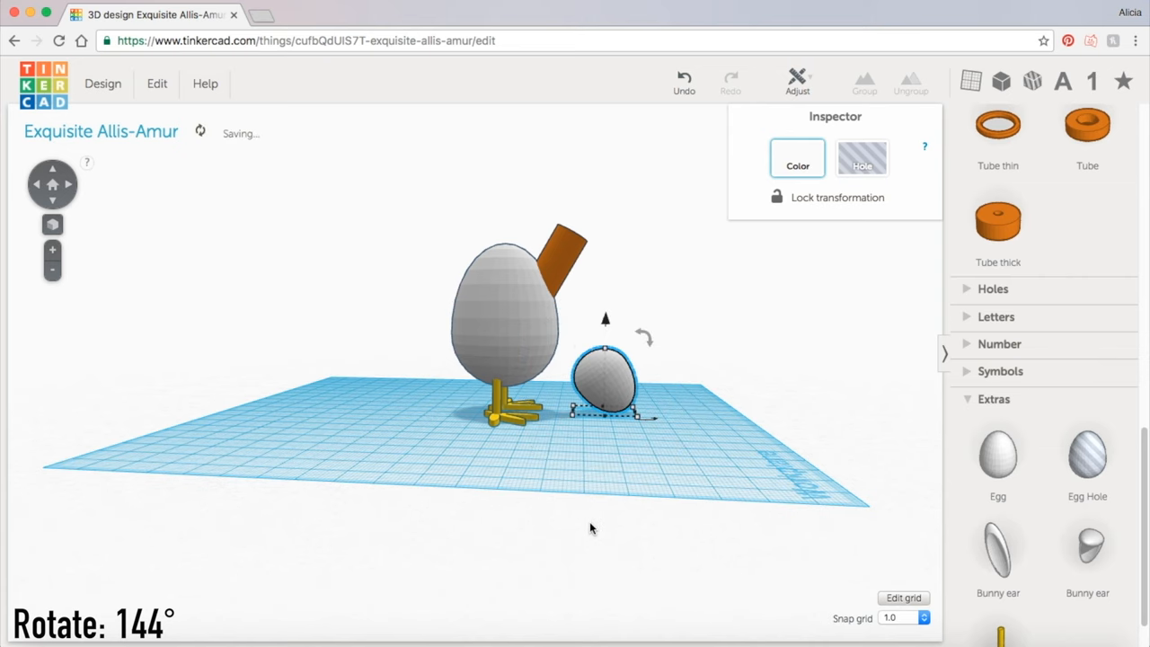
left_click_drag(604, 381, 609, 237)
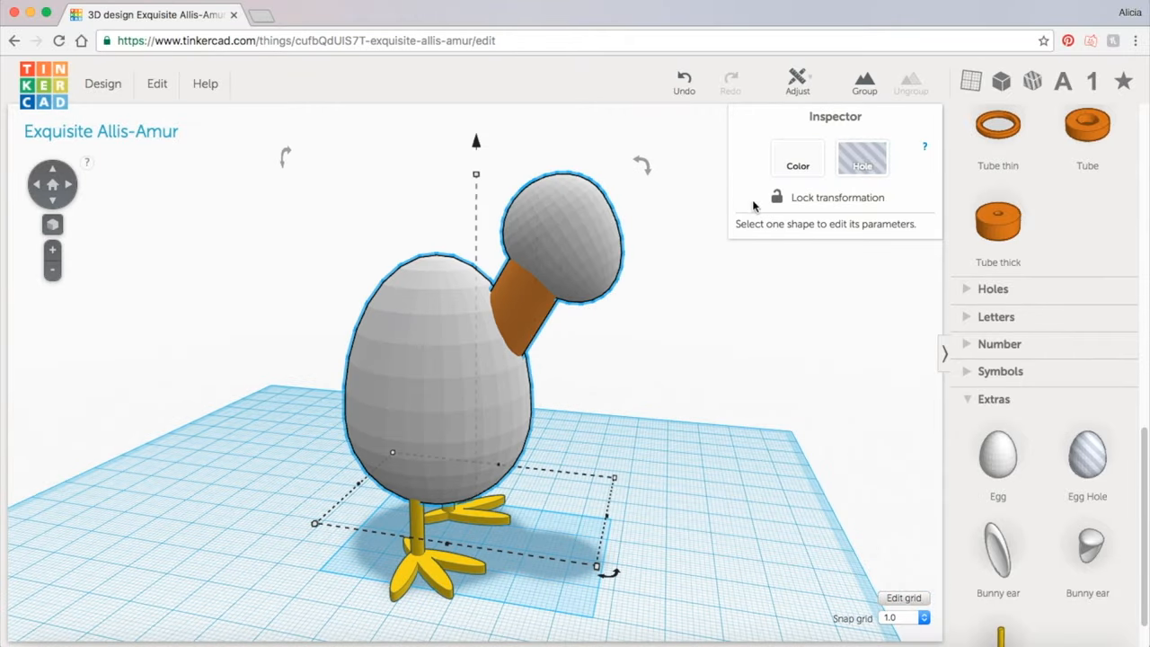
left_click(798, 158)
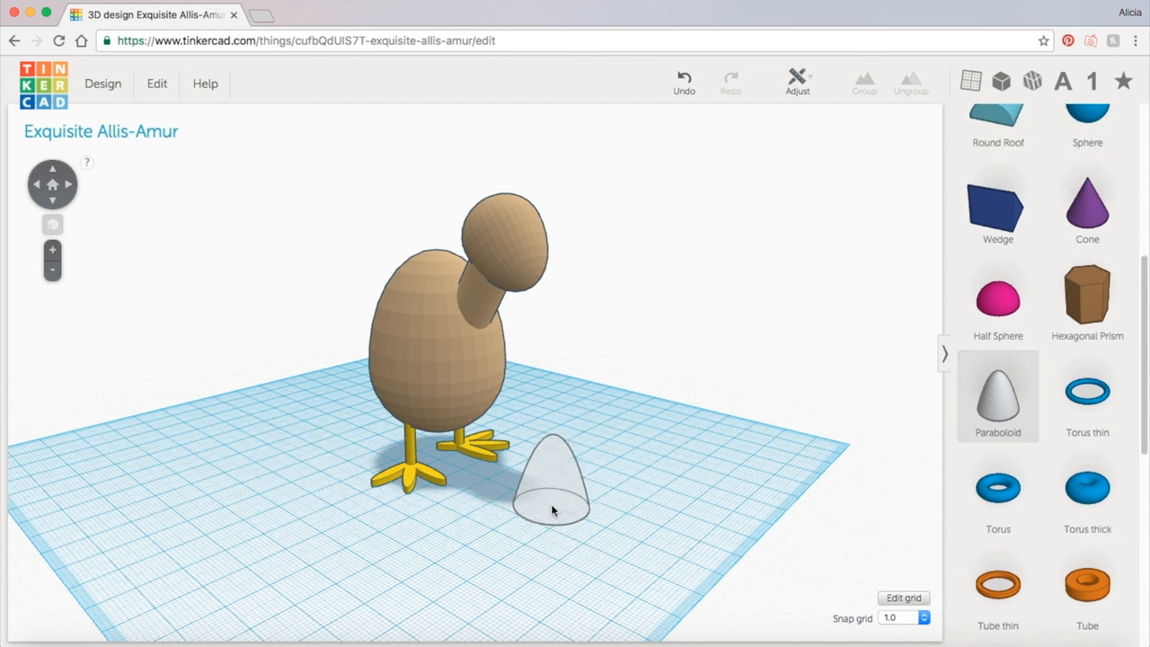
Drop a Paraboloid, scale it to about 10 mm and rotate it to point like a beak.
left_click(549, 485)
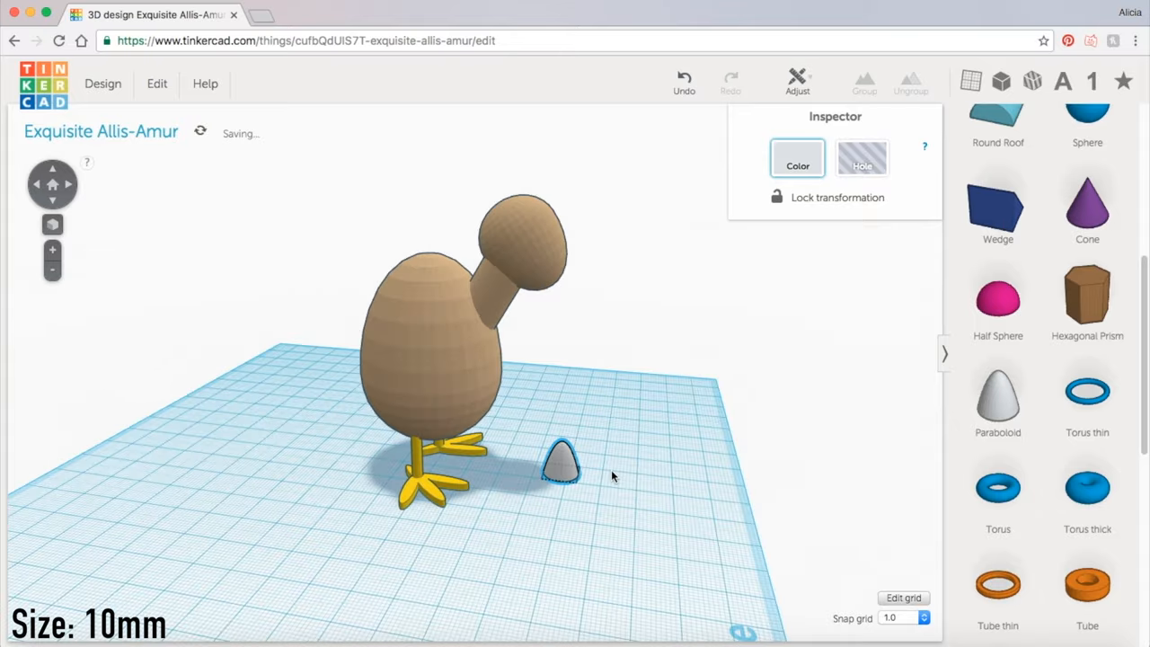
left_click(561, 464)
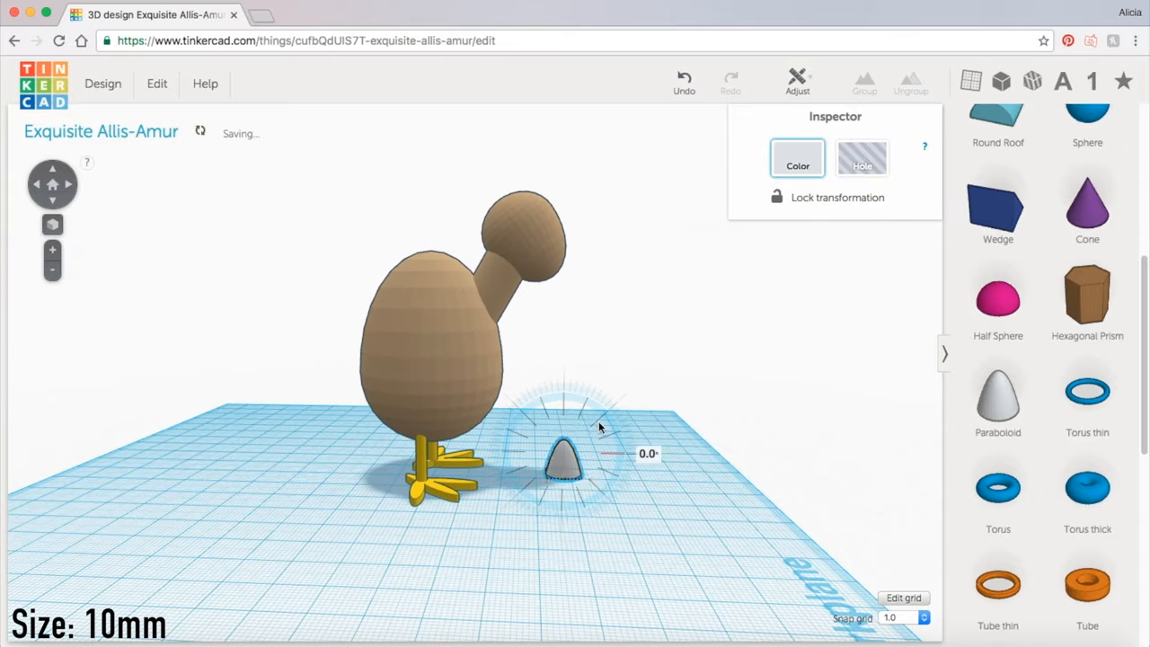
left_click_drag(560, 453, 561, 414)
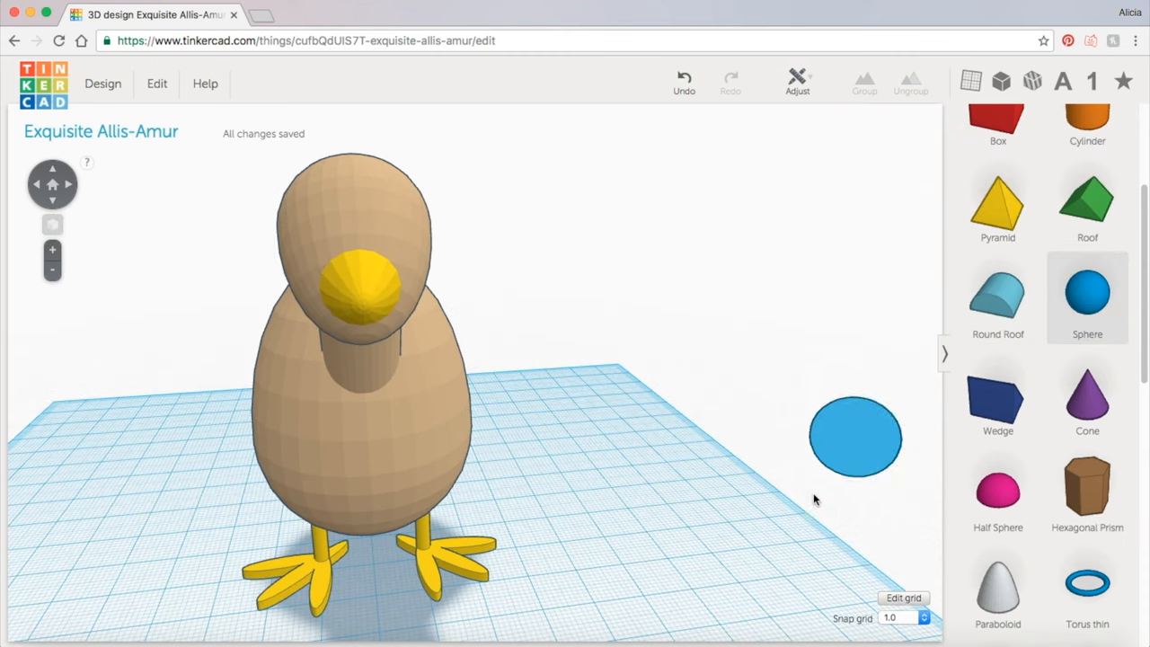
Drop a Sphere onto the workplane to make the black eyes above the beak.
left_click(855, 436)
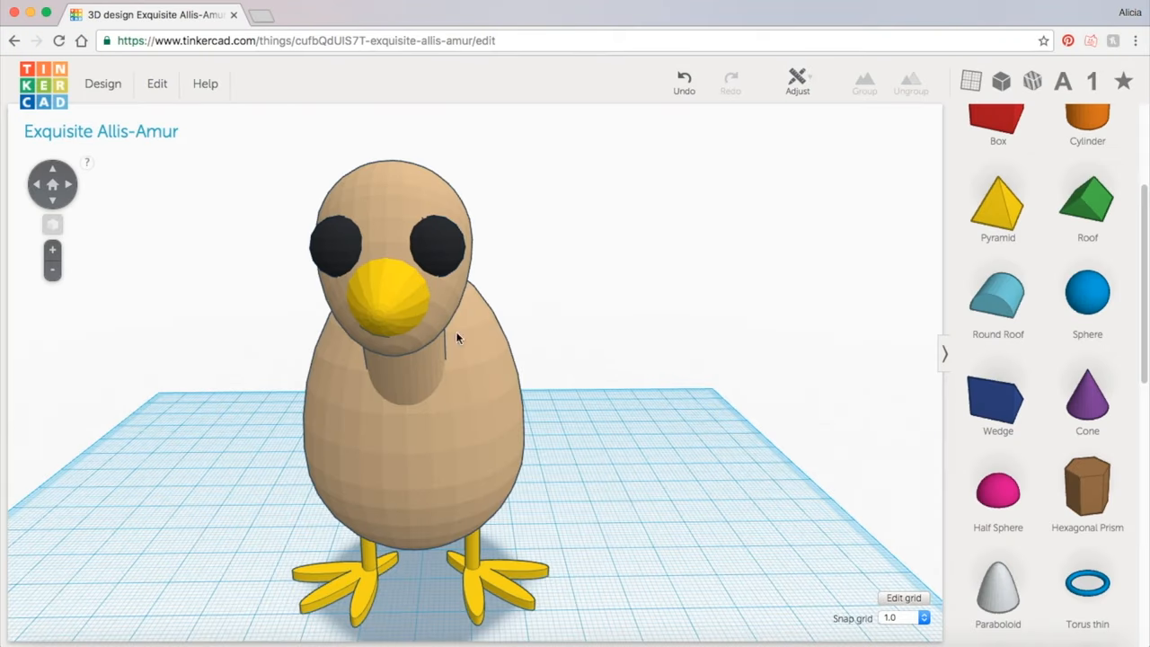
mouse_move(428, 324)
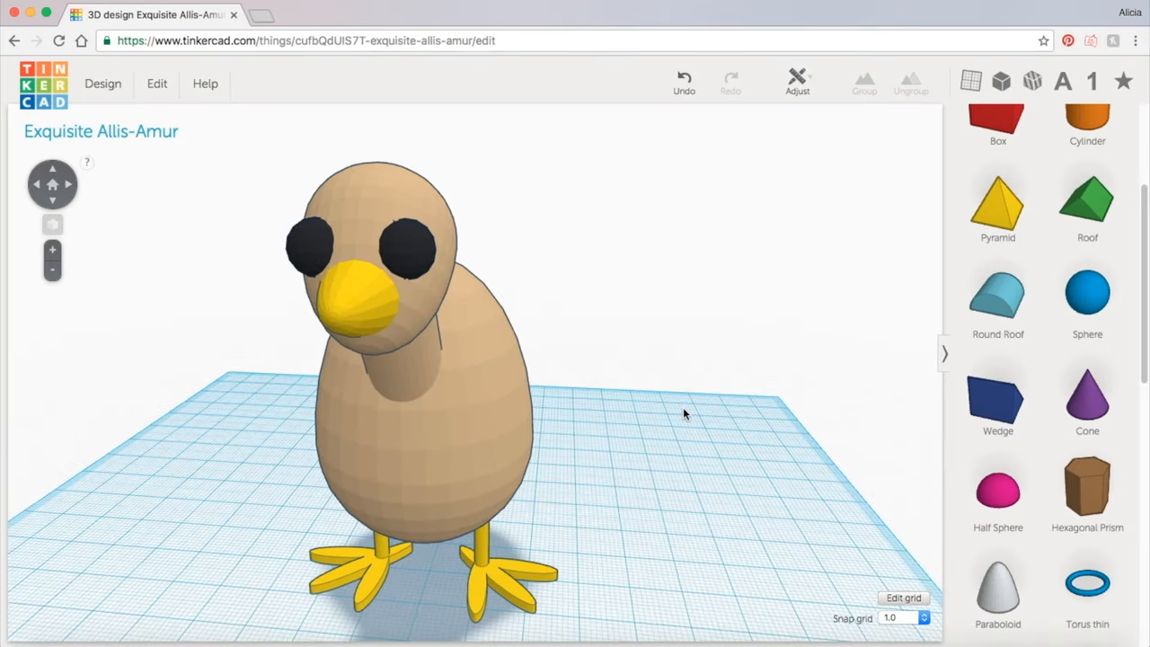
mouse_move(662, 422)
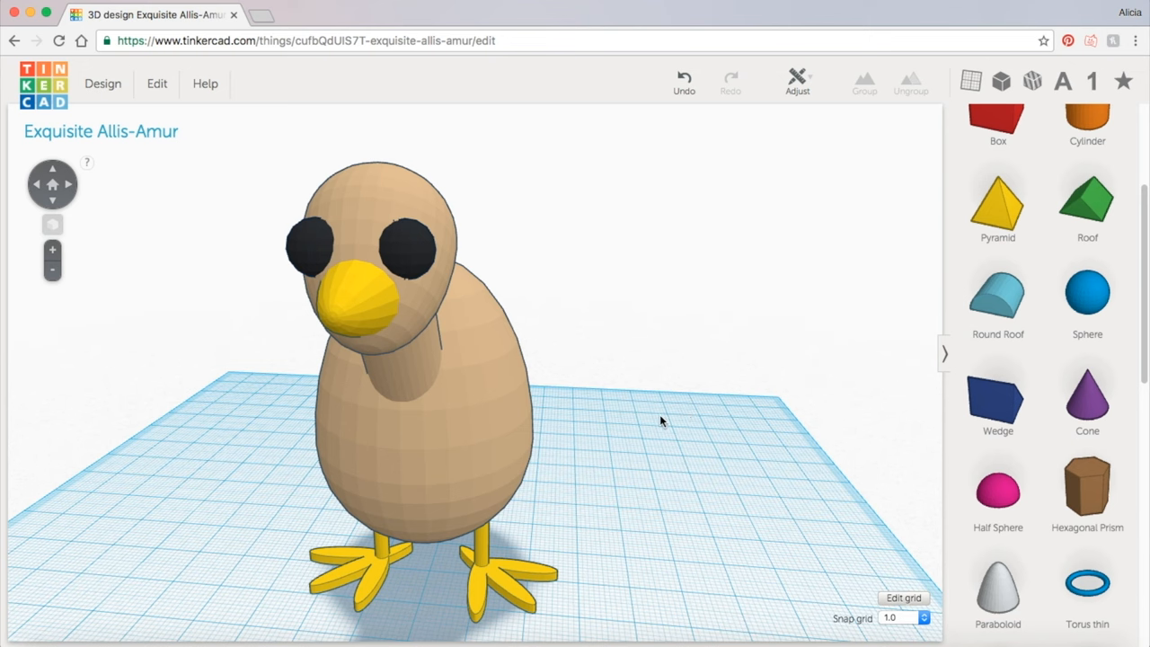
scroll("down", 3)
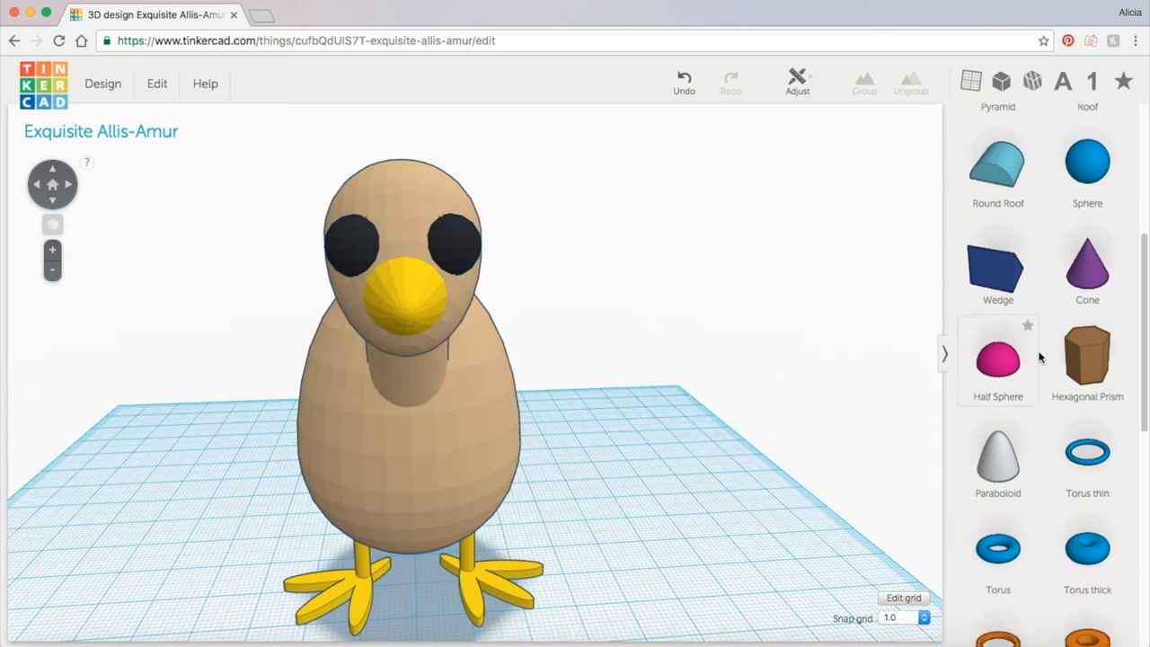
Add a Bunny ear from Extras, colour it red and move it against the beak as a snood.
scroll("down", 3)
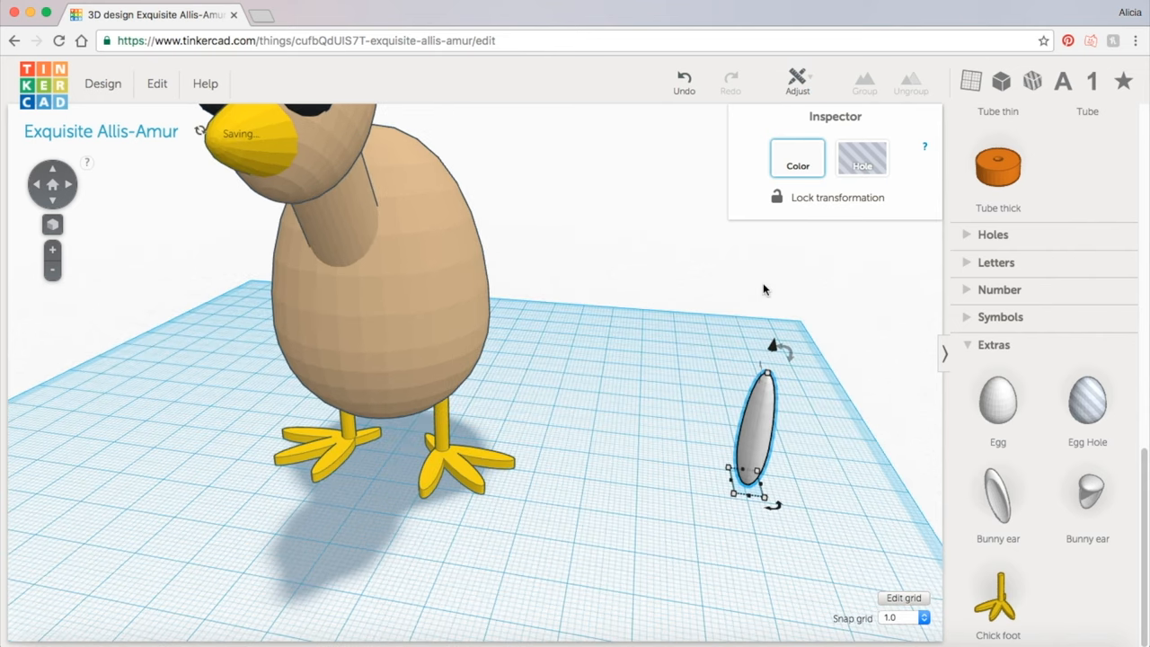
left_click(798, 159)
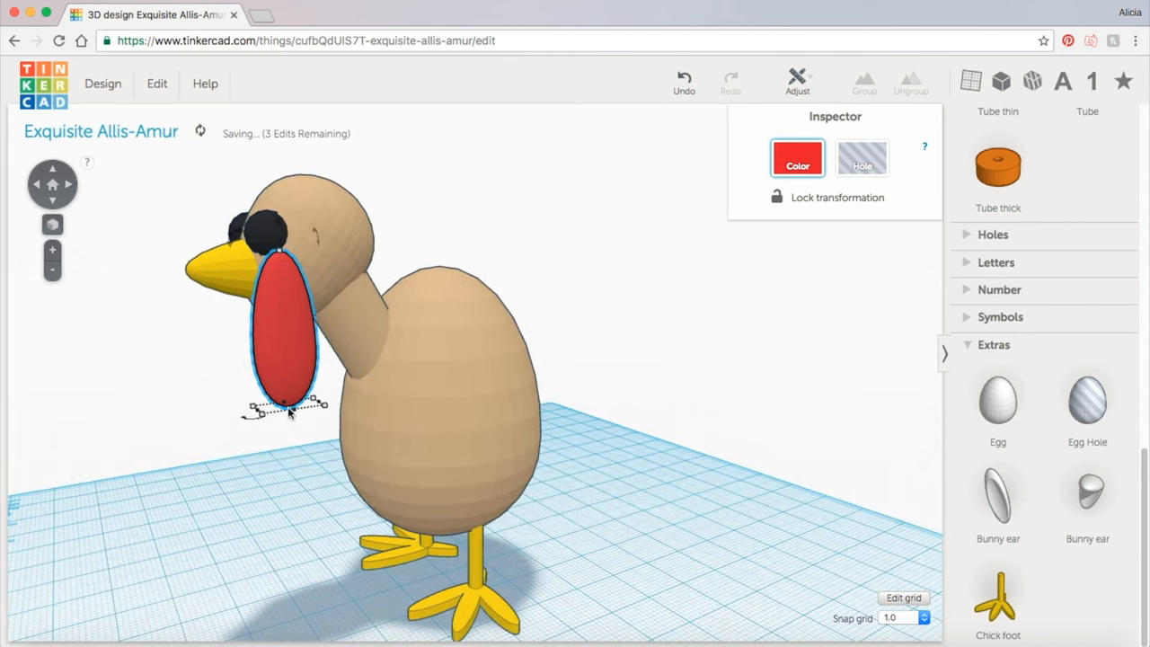
mouse_move(284, 313)
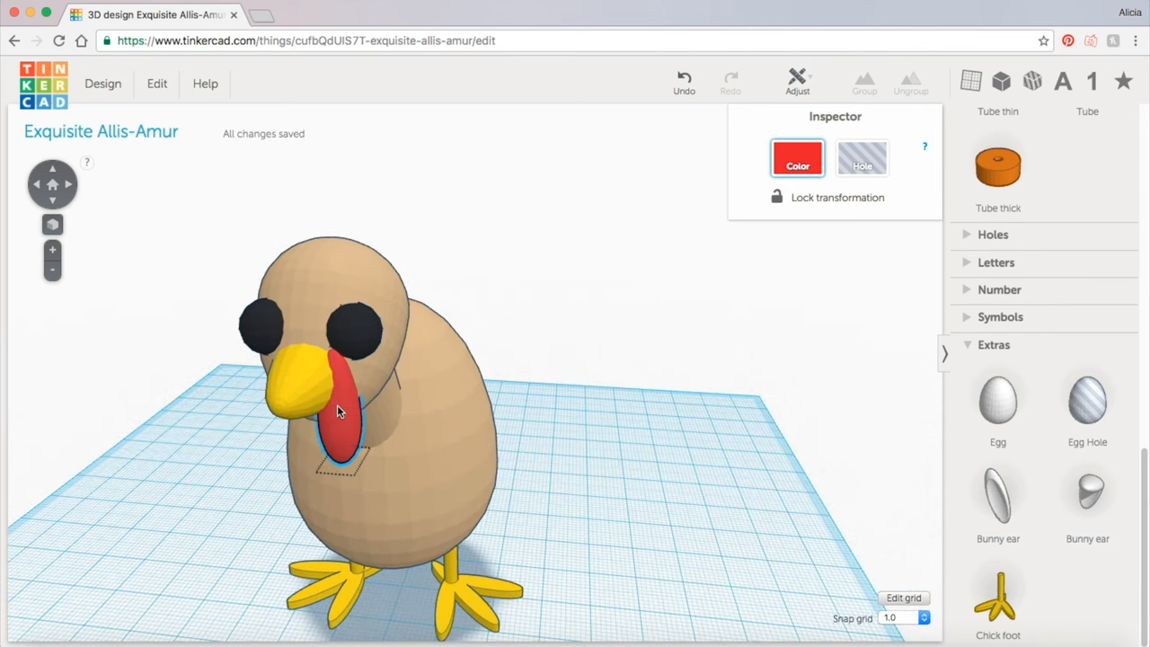
left_click_drag(341, 409, 506, 417)
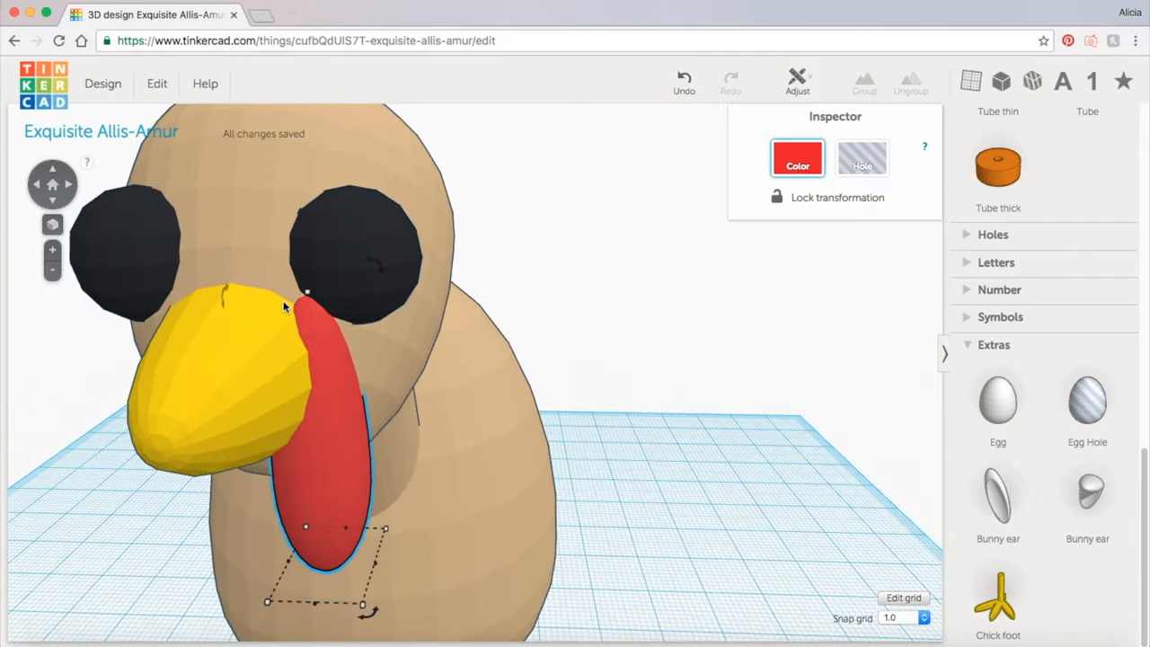
mouse_move(340, 375)
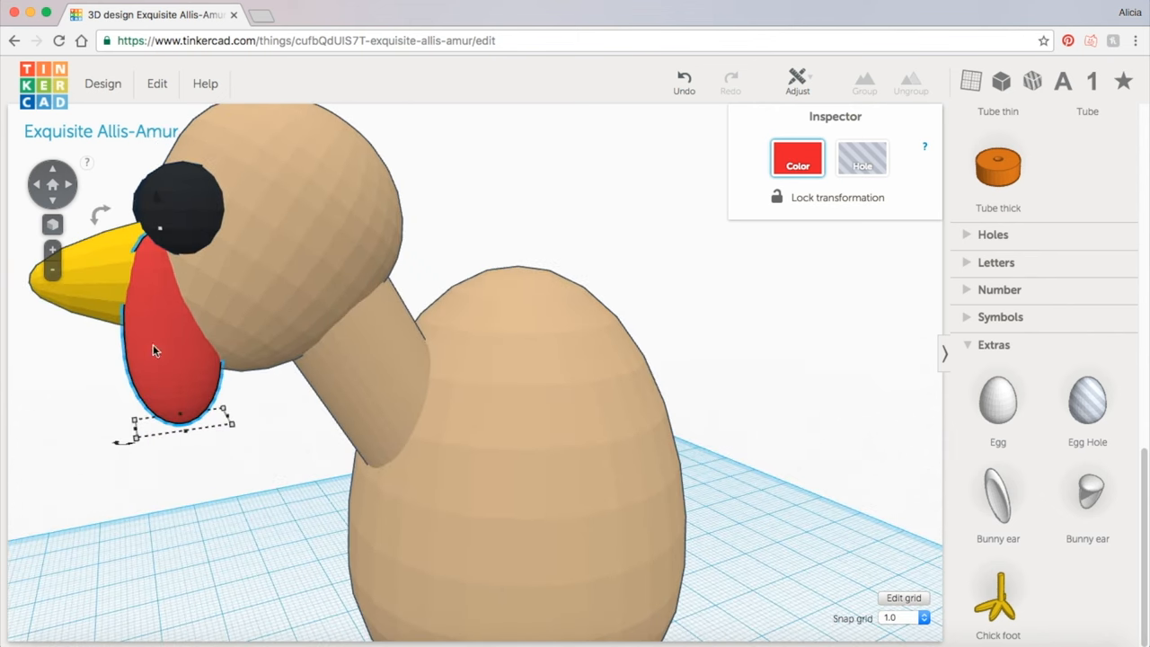
mouse_move(184, 436)
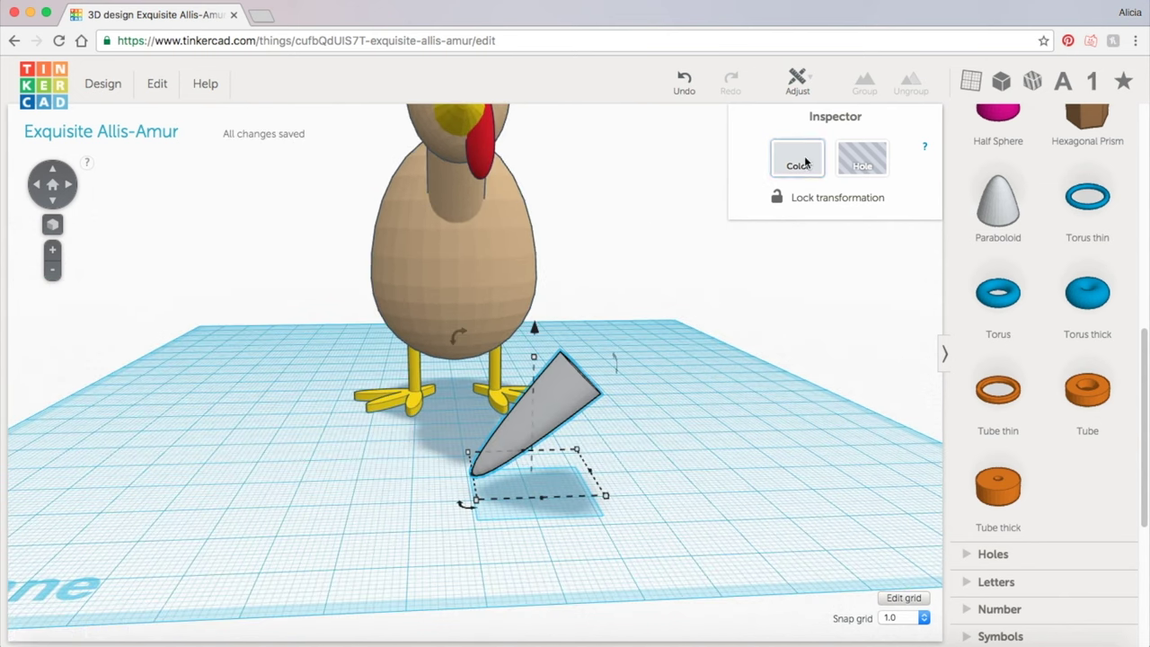
Choose a colour for the new flat pointed wing piece.
left_click(798, 158)
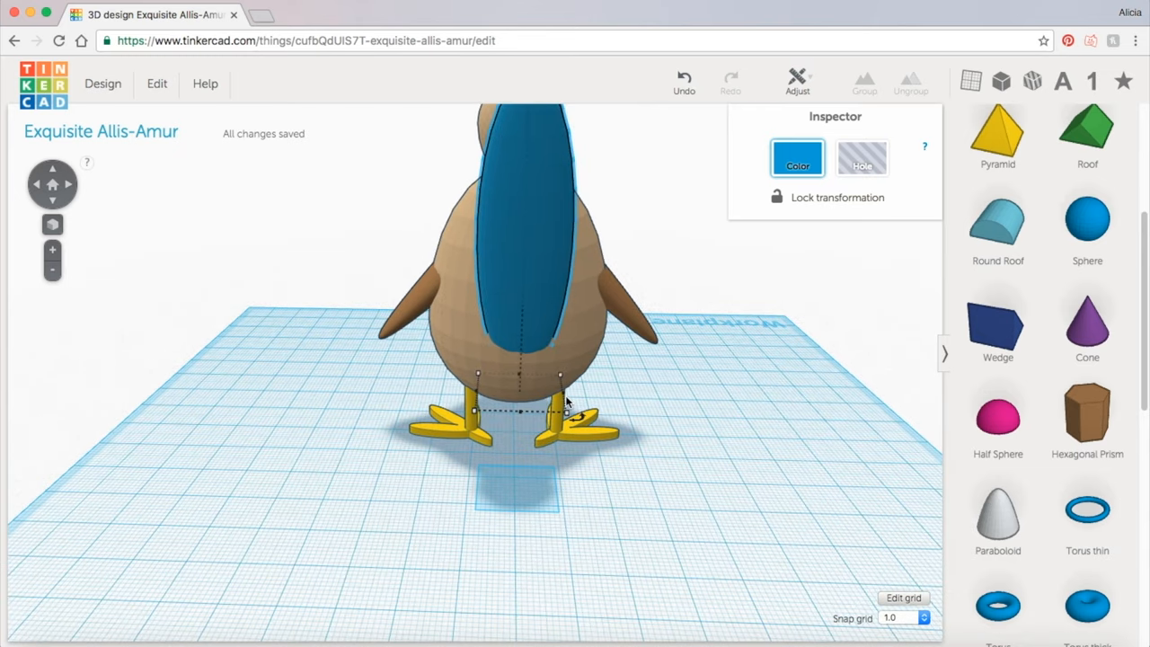
mouse_move(563, 510)
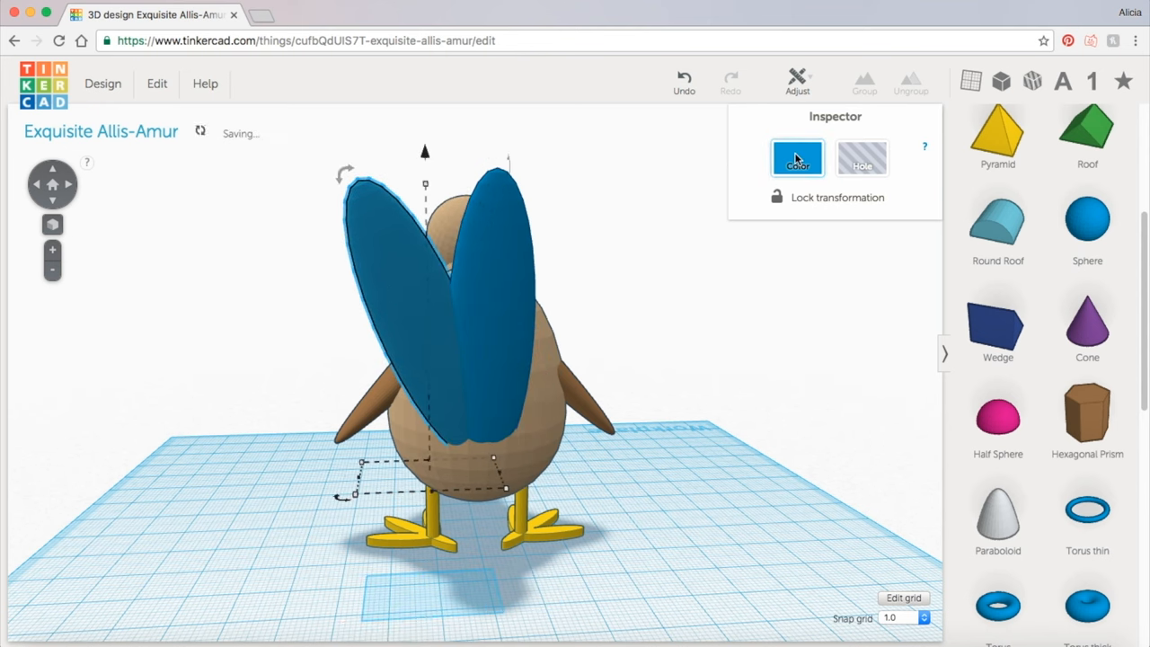
Colour the feather orange and Alt+drag a copy outward to fan the tail.
left_click(798, 159)
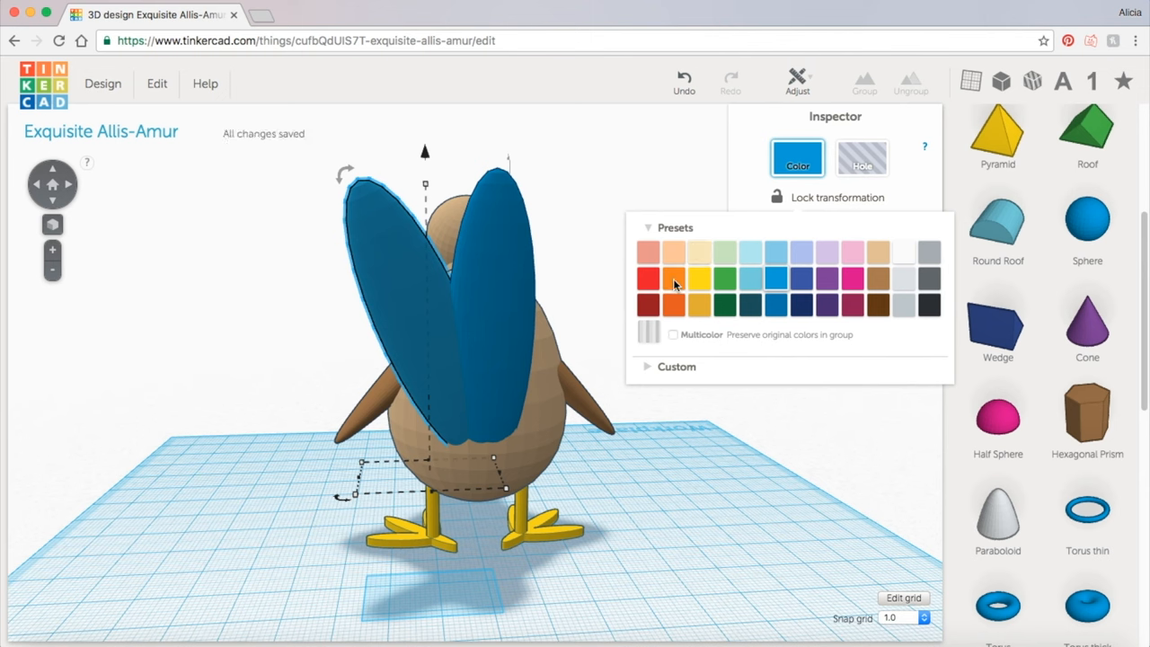
left_click(674, 278)
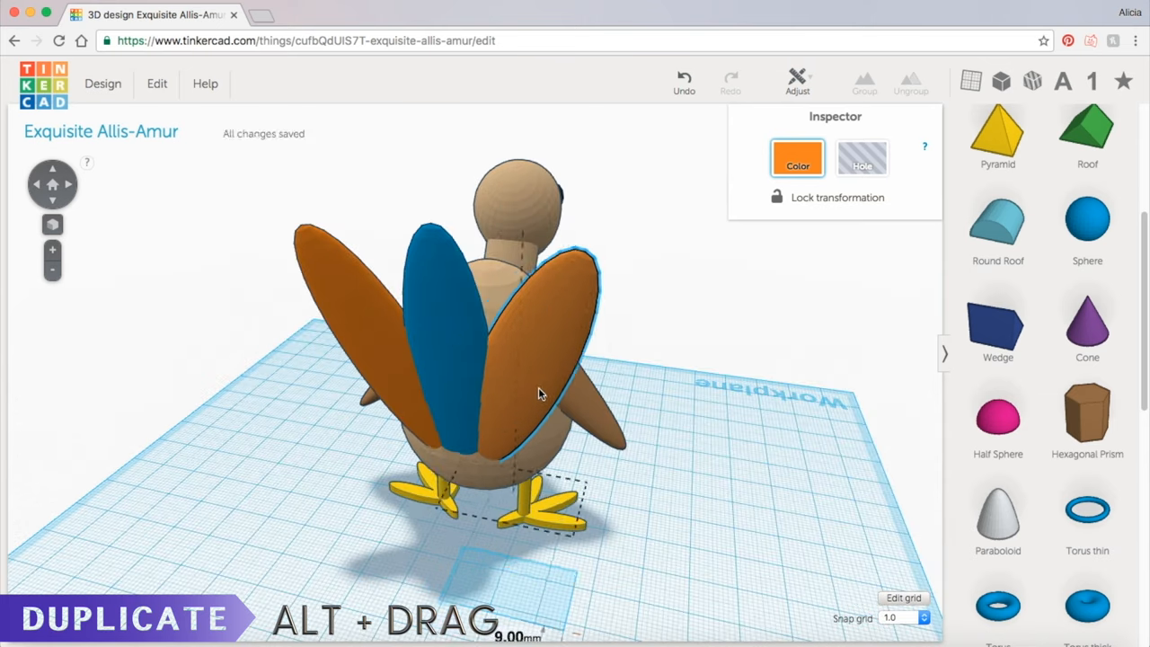
left_click_drag(539, 392, 665, 266)
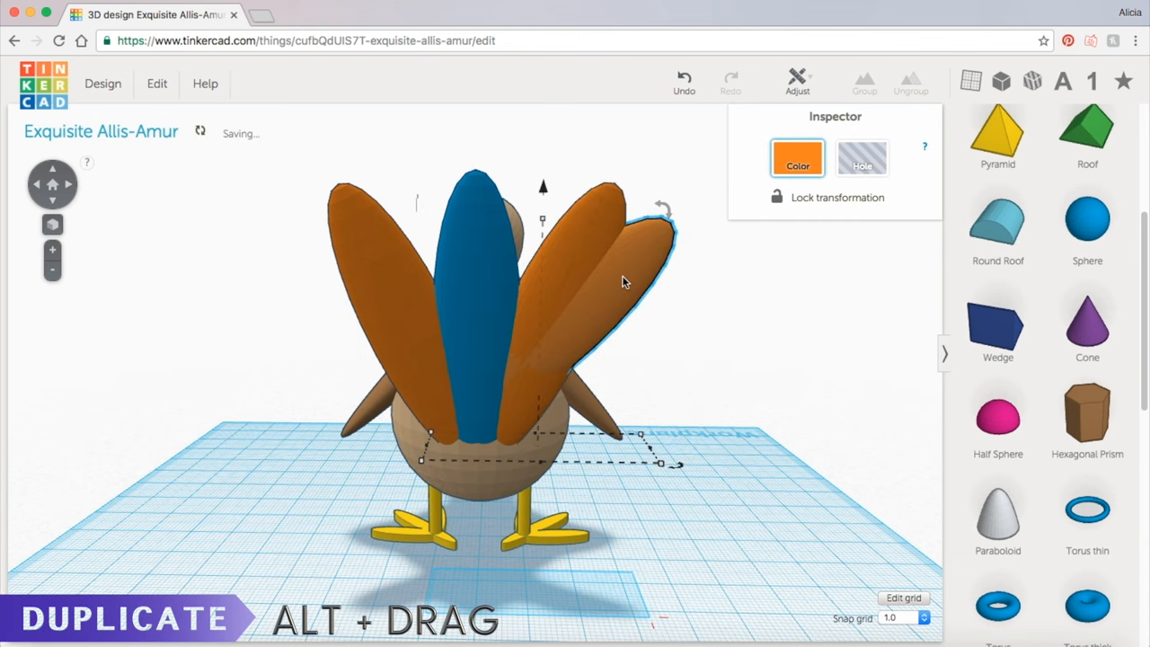
mouse_move(602, 259)
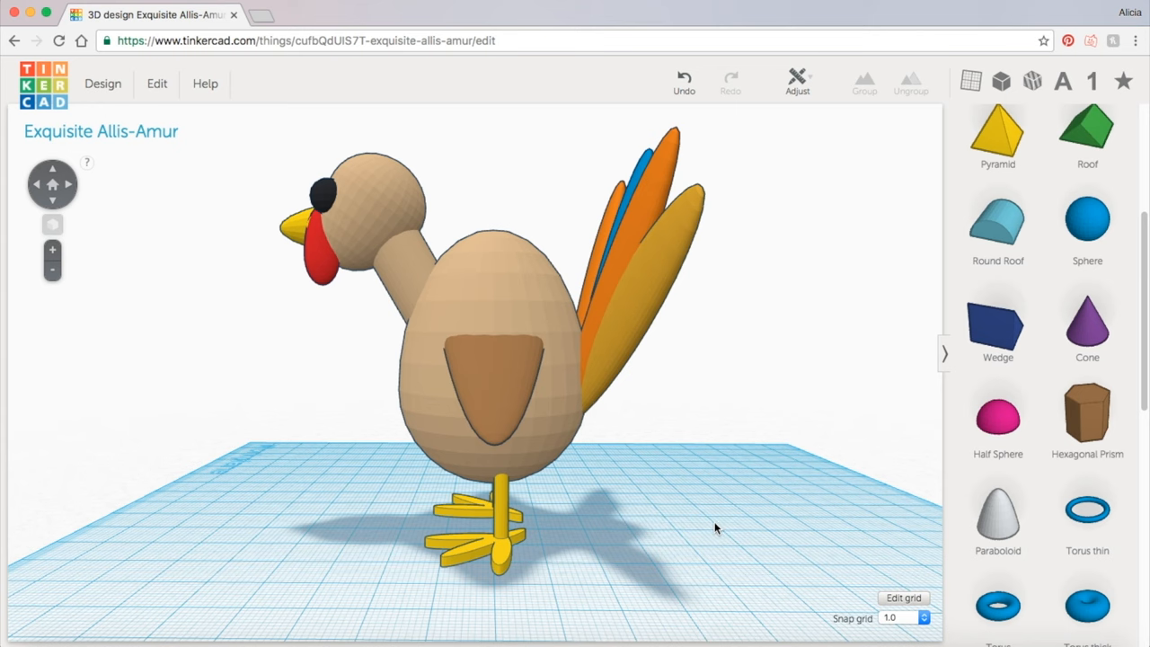
mouse_move(424, 452)
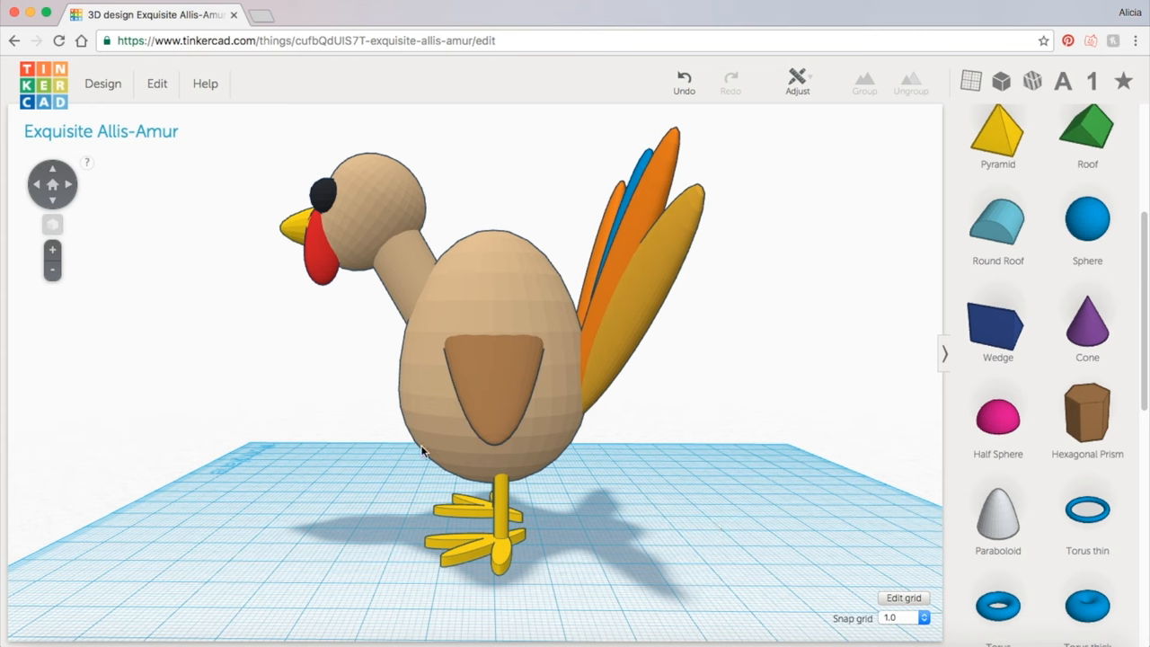
mouse_move(543, 478)
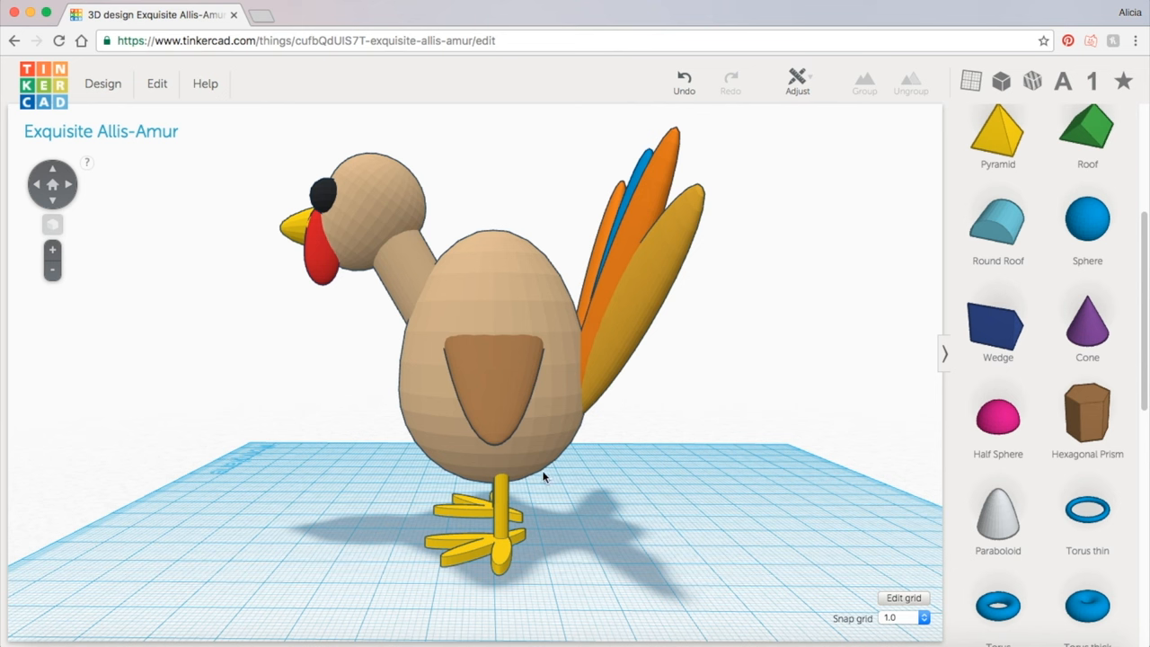
left_click(485, 359)
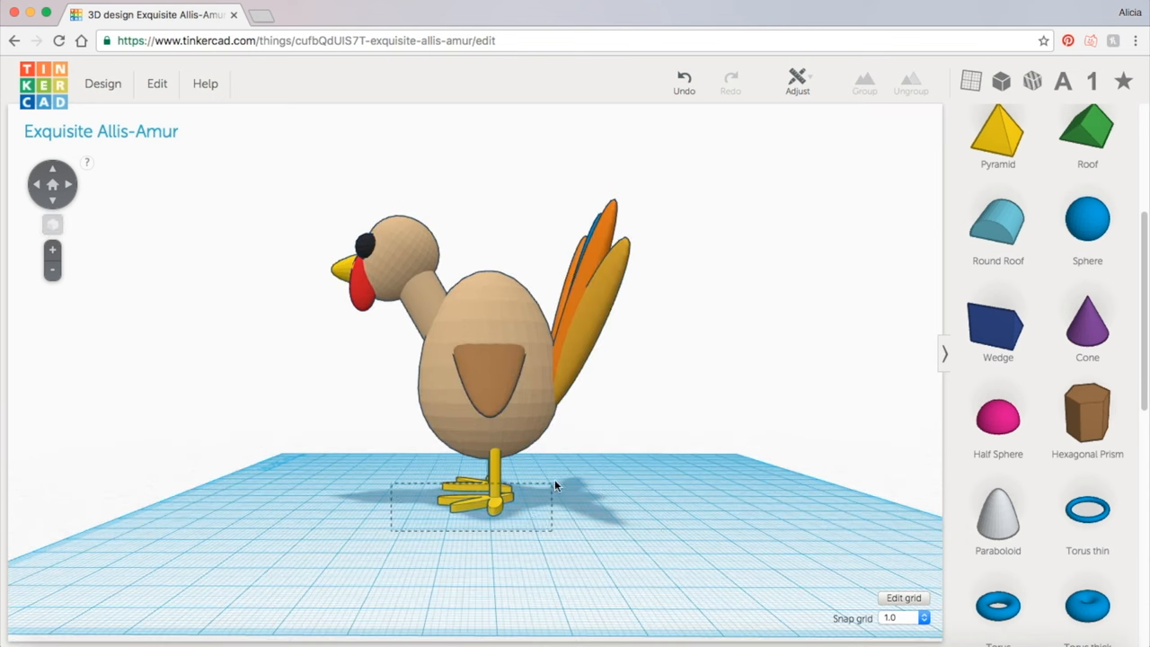
left_click(485, 499)
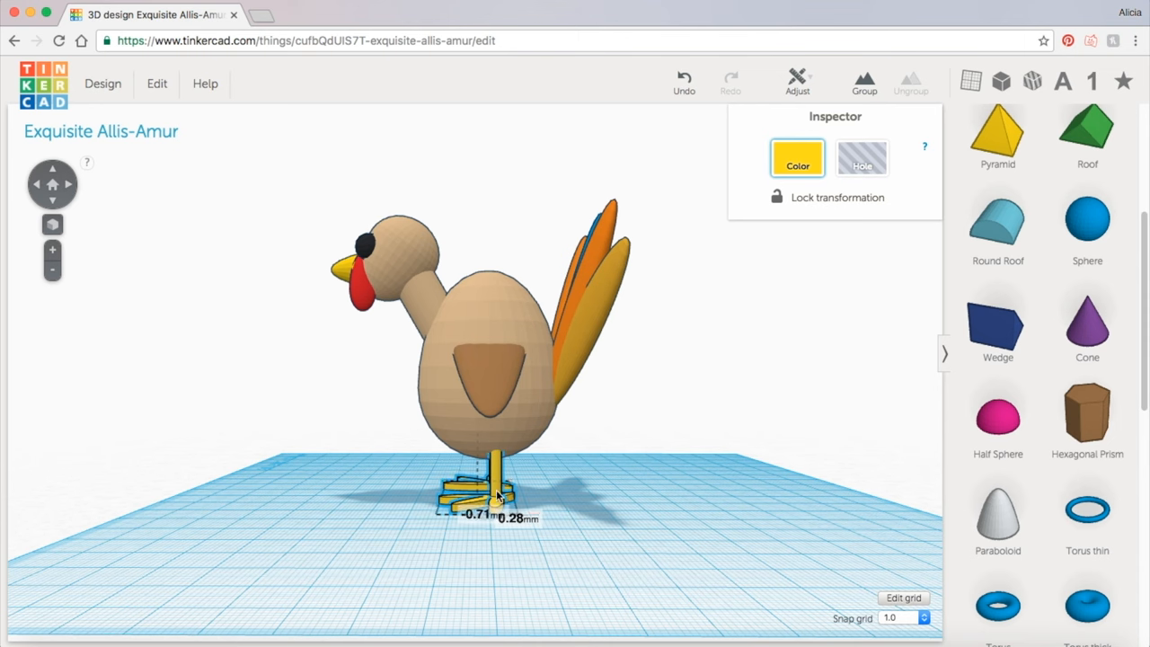